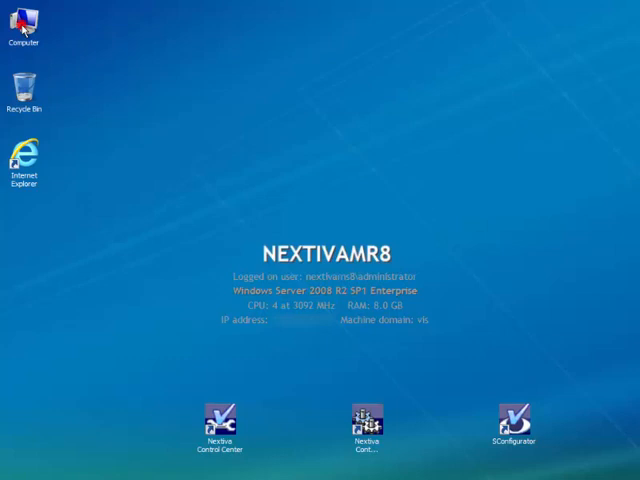
Step: Browse to the Nextiva 6.2 DVD drive (G:) and select its Setup application
double_click(24, 30)
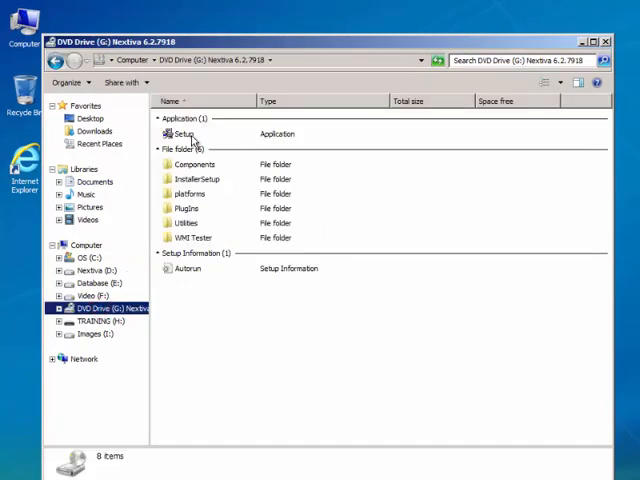
left_click(184, 134)
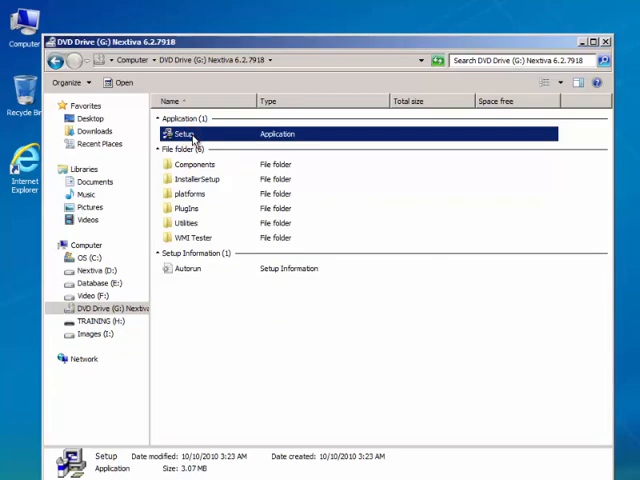
Step: Launch Setup, sign in as administrator, and choose Nextiva Web Server for Install/Upgrade
double_click(186, 132)
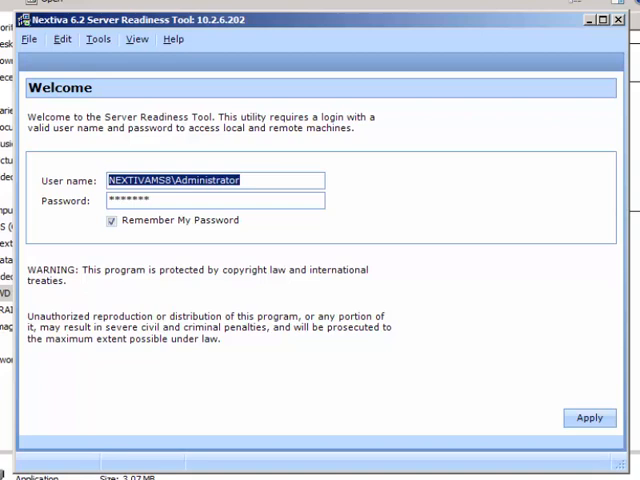
mouse_move(220, 268)
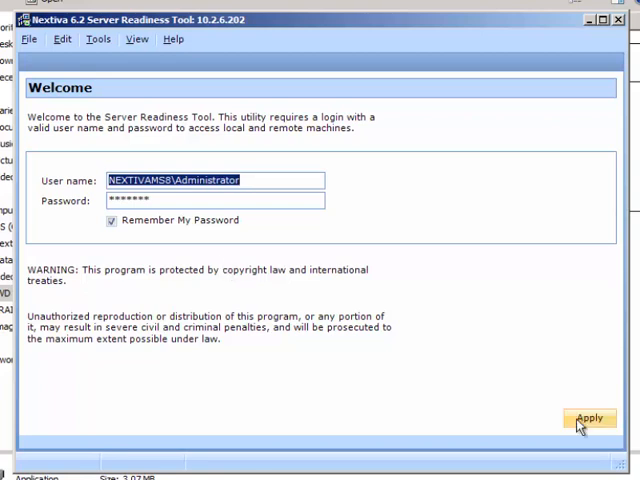
left_click(588, 418)
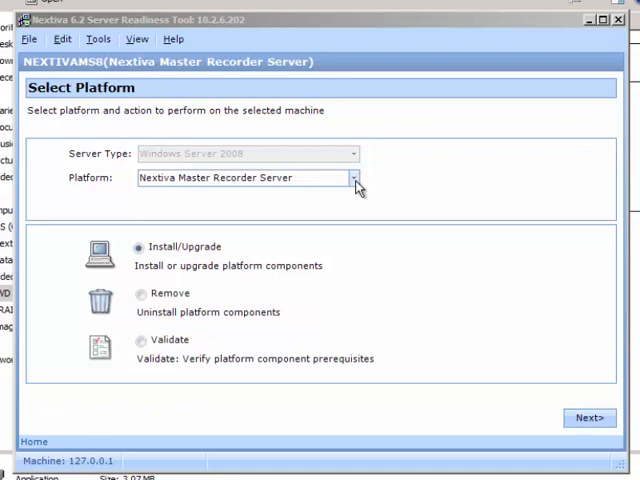
left_click(354, 178)
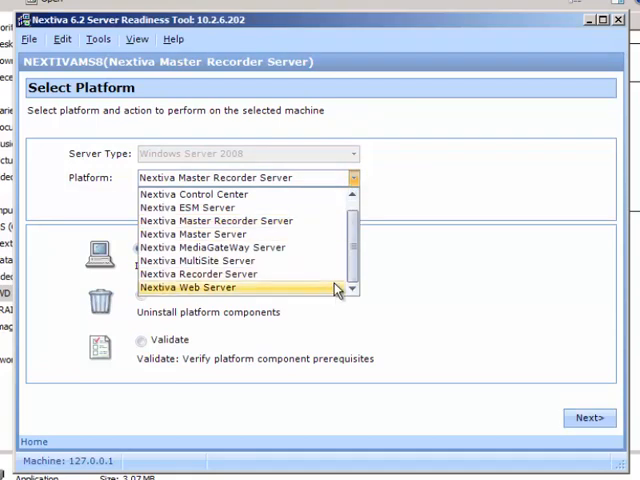
left_click(188, 288)
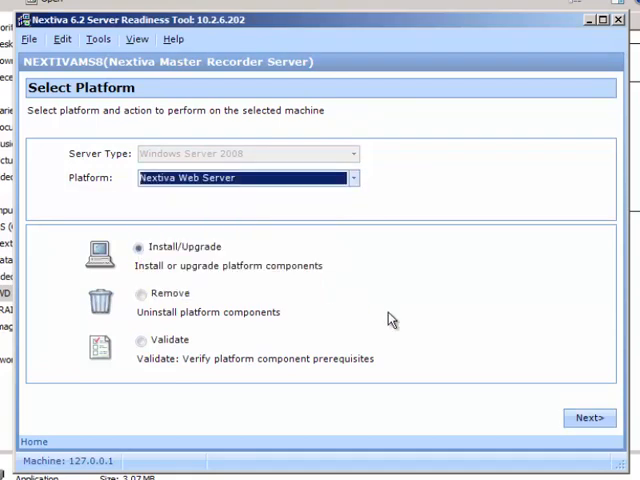
left_click(588, 416)
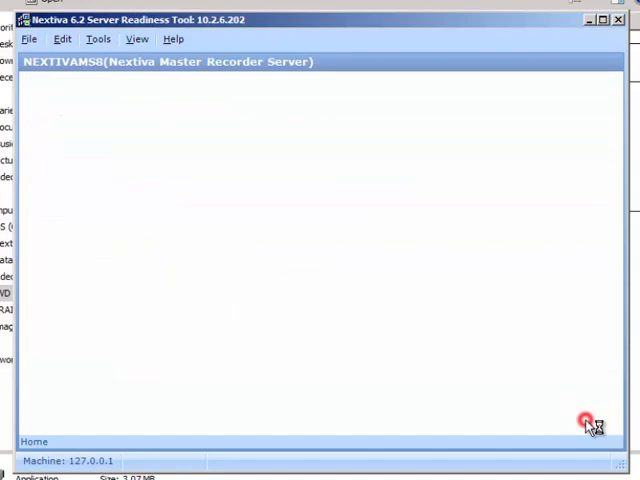
Step: Accept the Nextiva VMS license agreement and continue to the Prerequisites Check
left_click(590, 428)
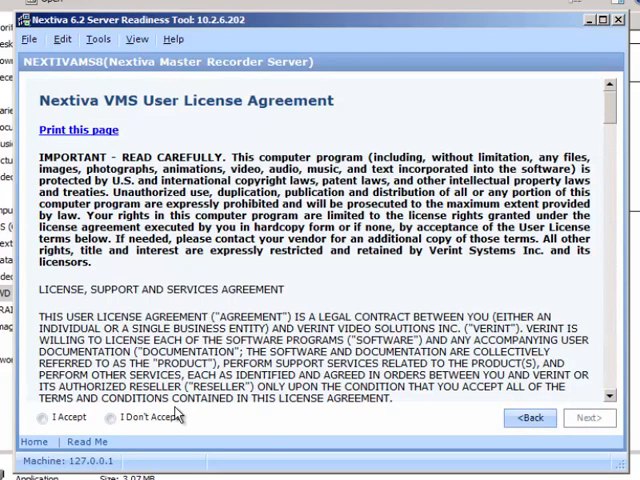
left_click(44, 416)
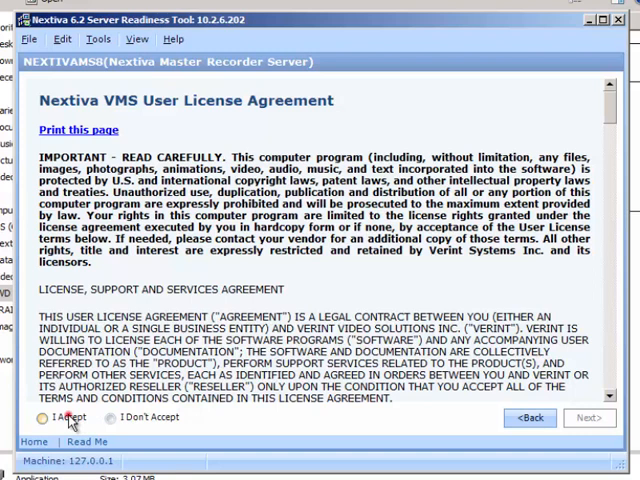
left_click(44, 416)
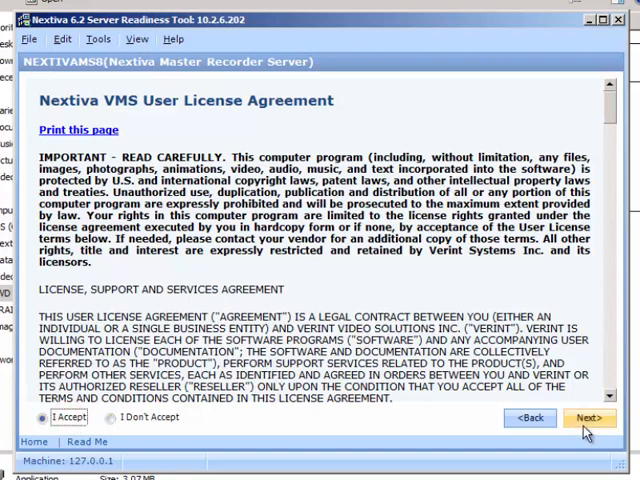
left_click(588, 416)
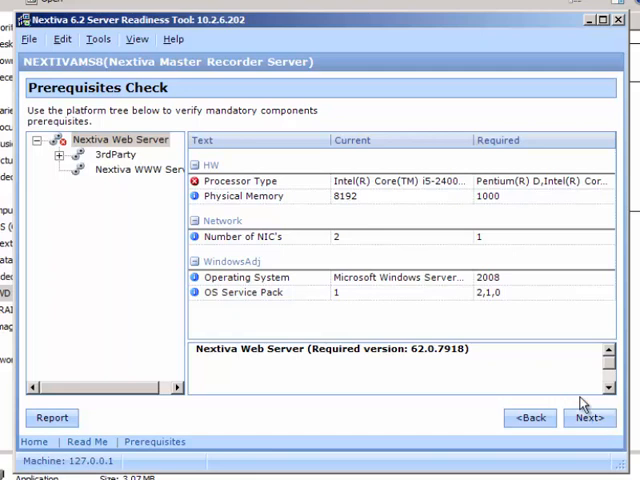
Step: Advance through Prerequisites Check, Install Setup and Final Check to Ready To Install
left_click(588, 416)
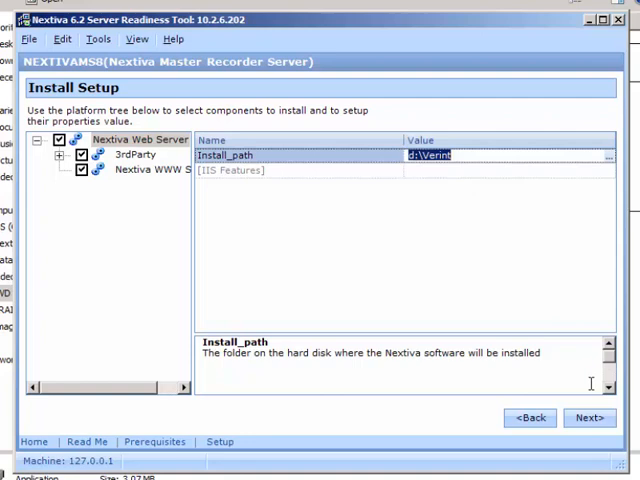
left_click(588, 416)
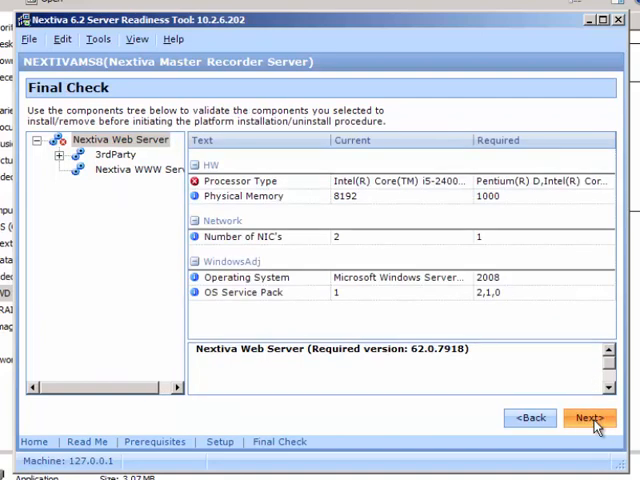
left_click(590, 416)
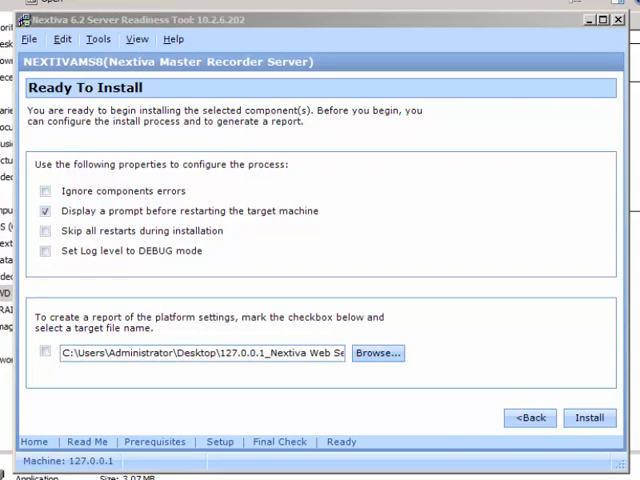
Step: Start the installation, bringing up the Nextiva Web Server InstallShield Wizard
left_click(588, 416)
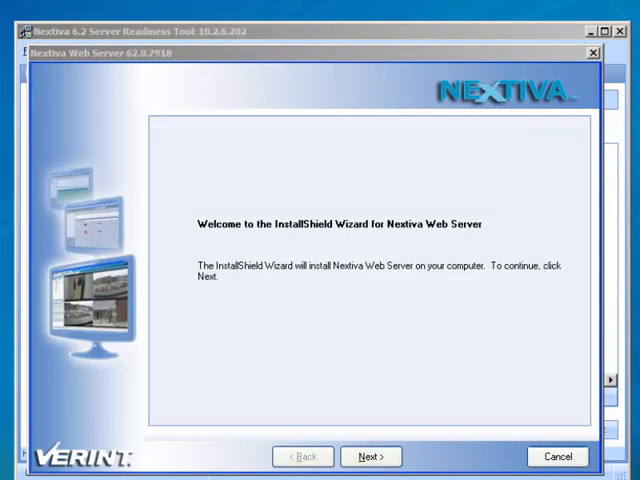
Step: Accept the wizard's license terms and reach the Web Server Configuration page
left_click(370, 456)
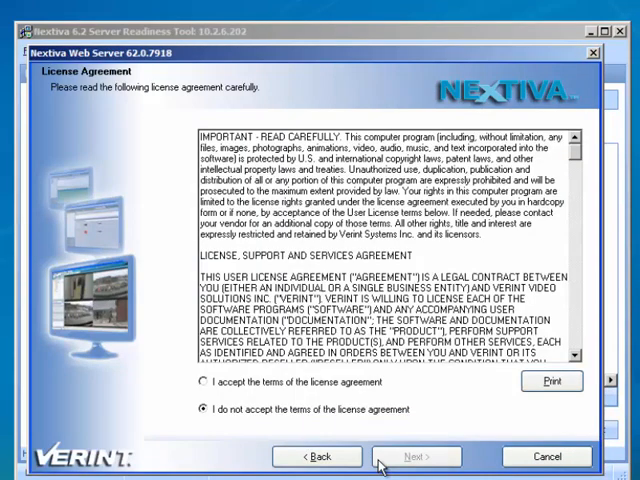
mouse_move(310, 392)
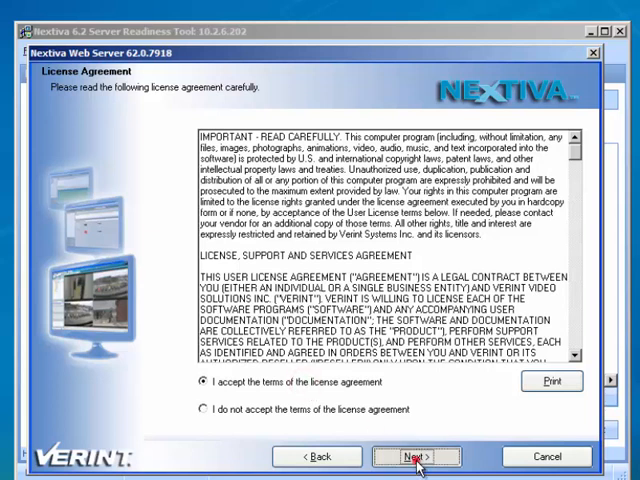
left_click(416, 456)
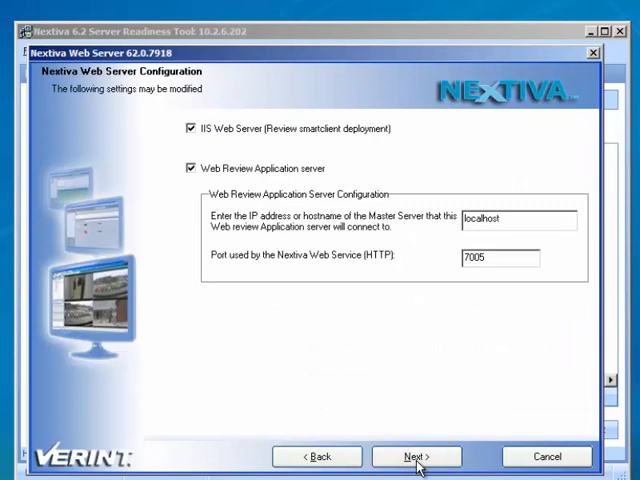
mouse_move(512, 224)
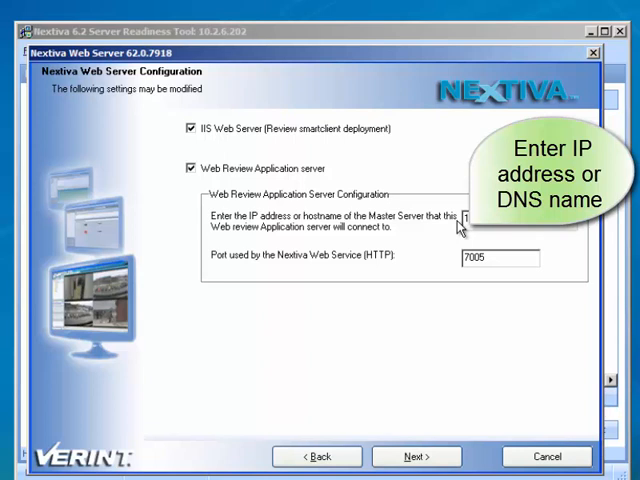
Step: Keep master server localhost on port 7005 and the d:\Verint destination folder
left_click(416, 456)
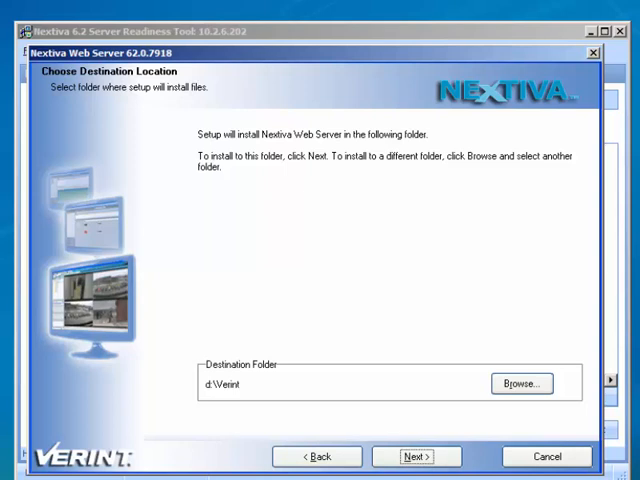
left_click(416, 456)
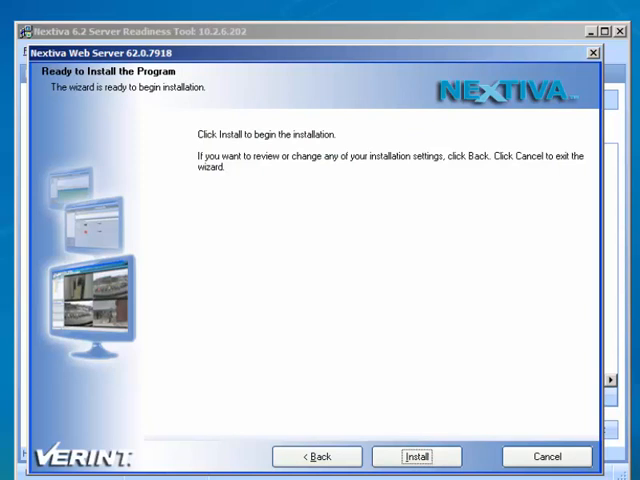
Step: Install Nextiva Web Server and wait for the wizard to report success
left_click(416, 456)
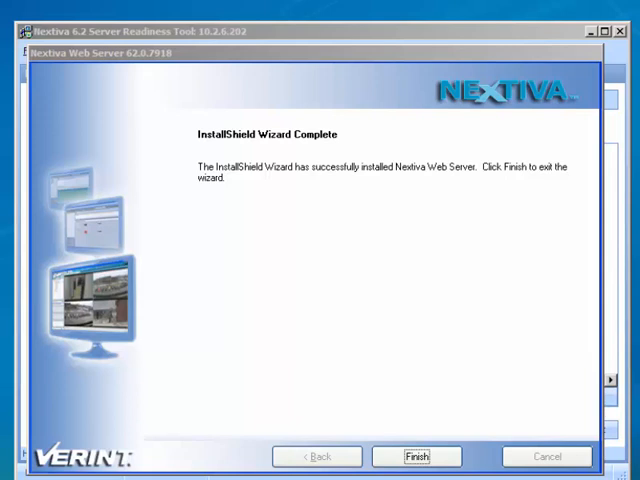
Step: Finish the wizard, confirm Platform Progress at 100% completed, and return to Select Platform
left_click(414, 456)
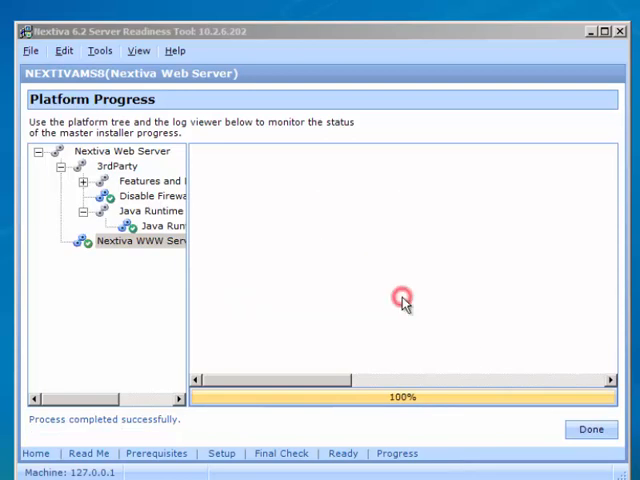
mouse_move(472, 332)
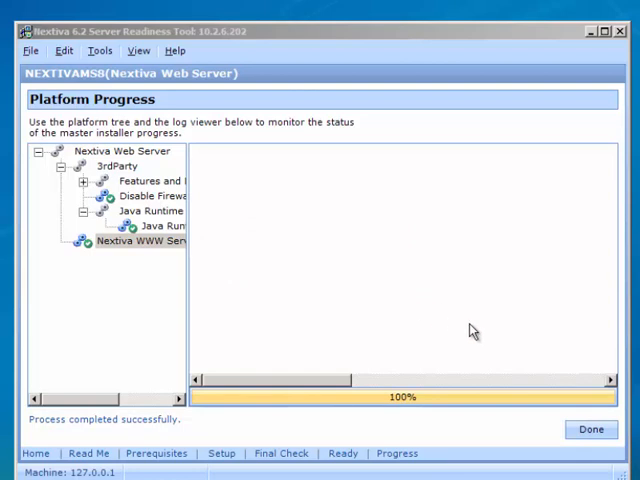
left_click(588, 428)
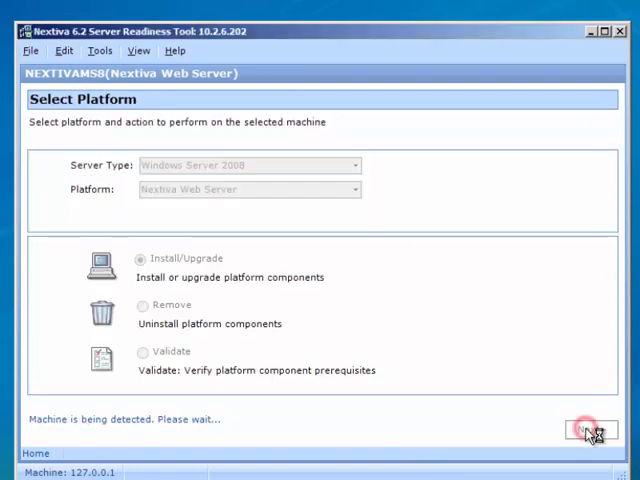